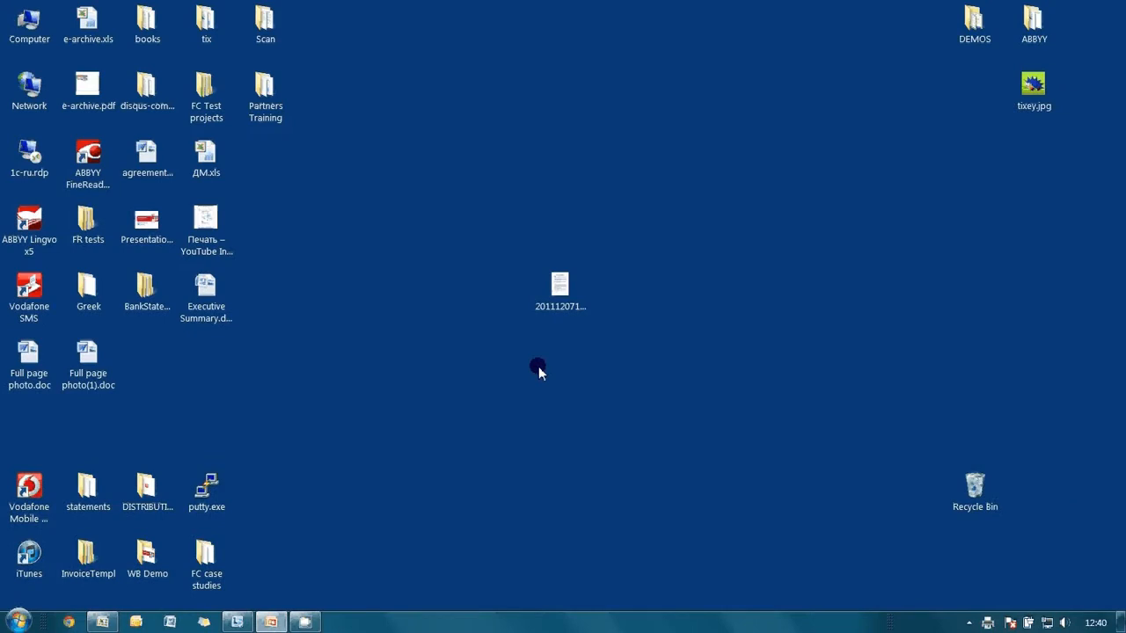
Open the scanned loan agreement TIFF from the desktop in Windows Photo Viewer
double_click(559, 285)
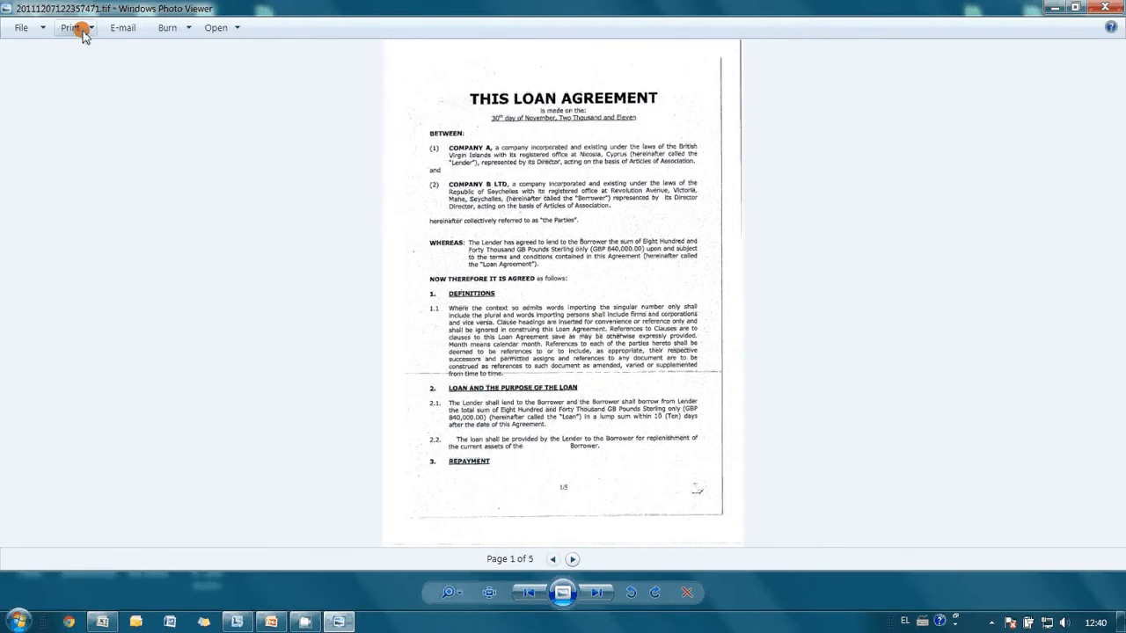
Print all five scanned pages to the PDF-XChange 4.0 for ABBYY printer
left_click(70, 28)
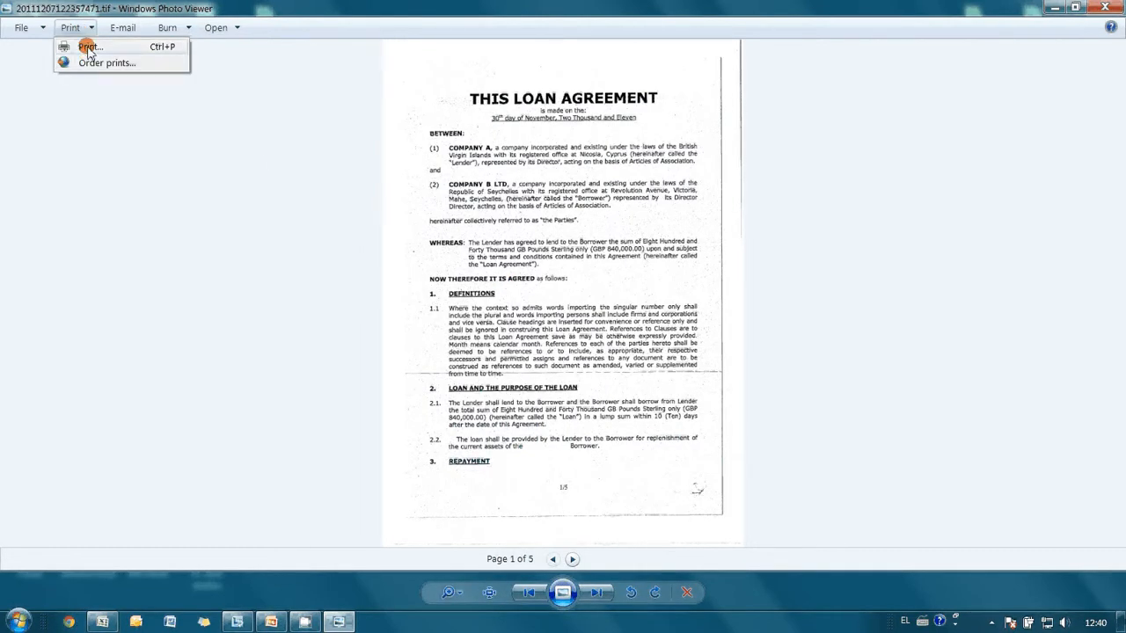
left_click(88, 46)
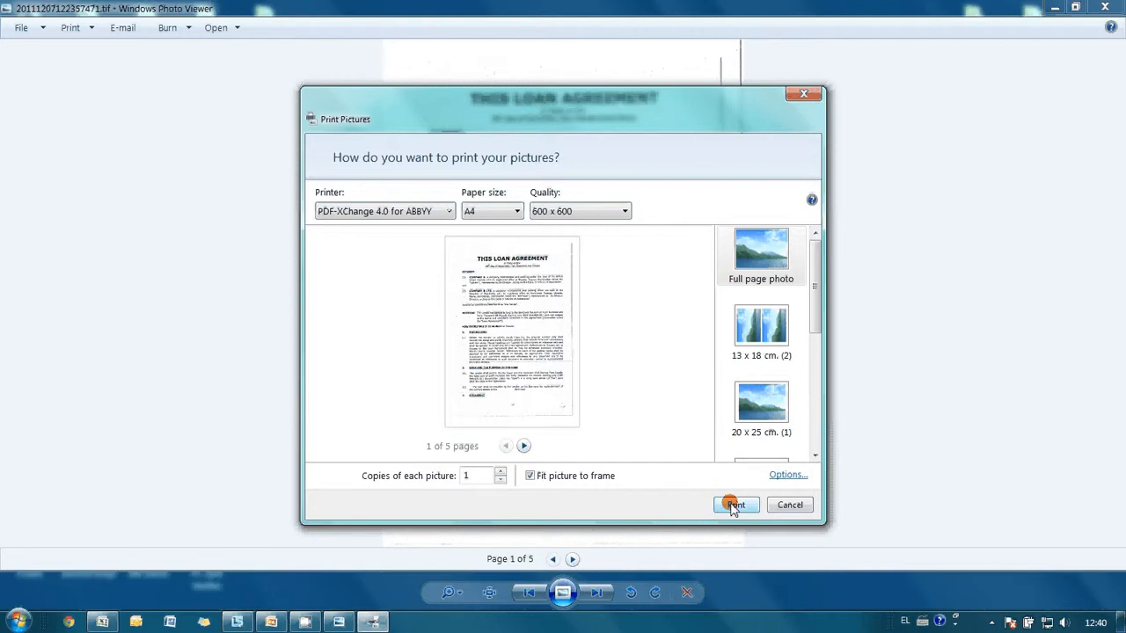
left_click(735, 503)
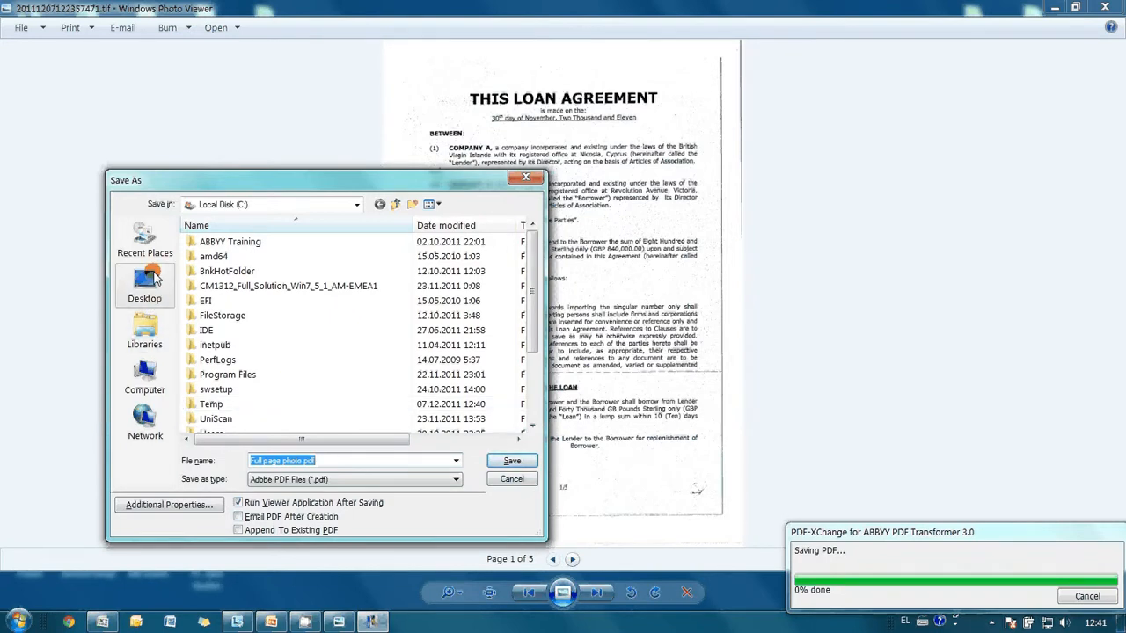
Save the printed PDF to the Desktop under the name 'loan agreement'
left_click(144, 281)
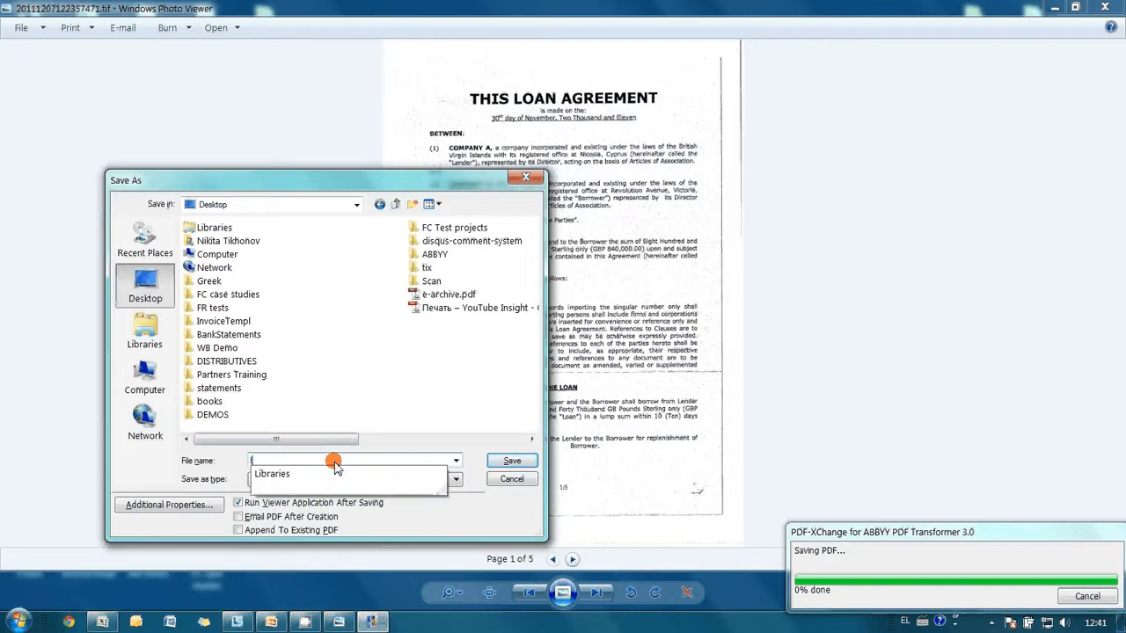
type("loan agreement")
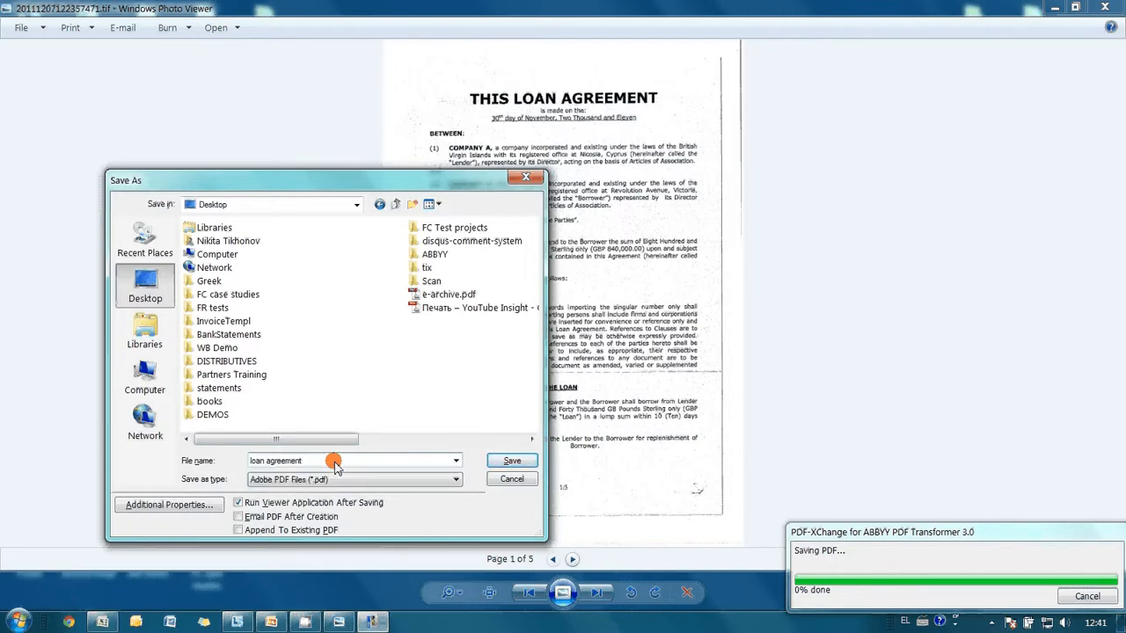
left_click(510, 461)
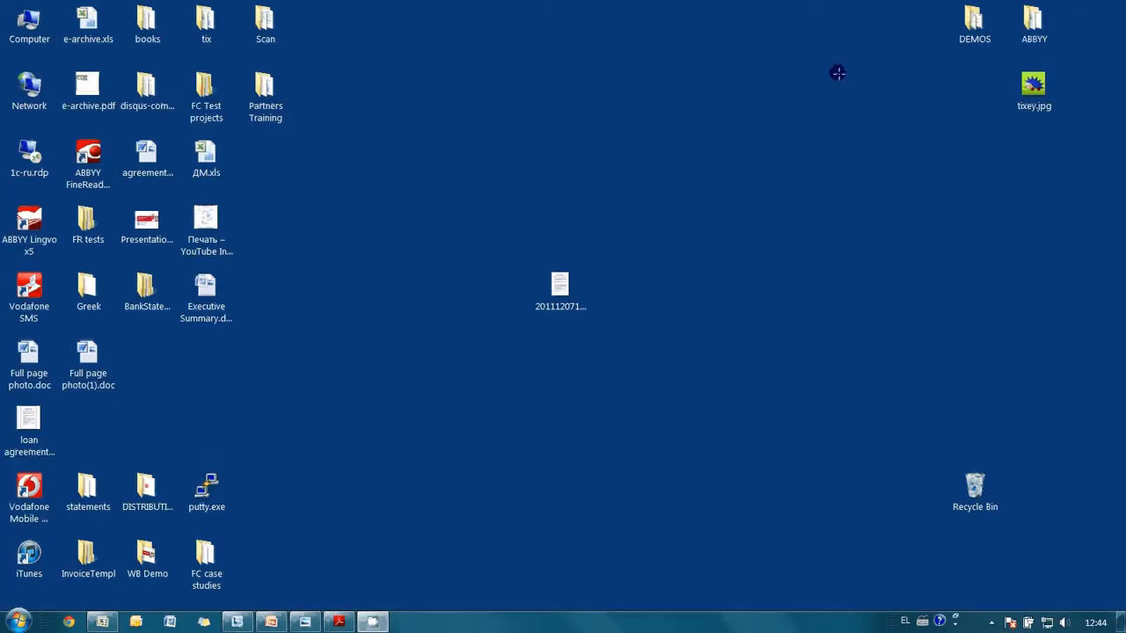
mouse_move(501, 150)
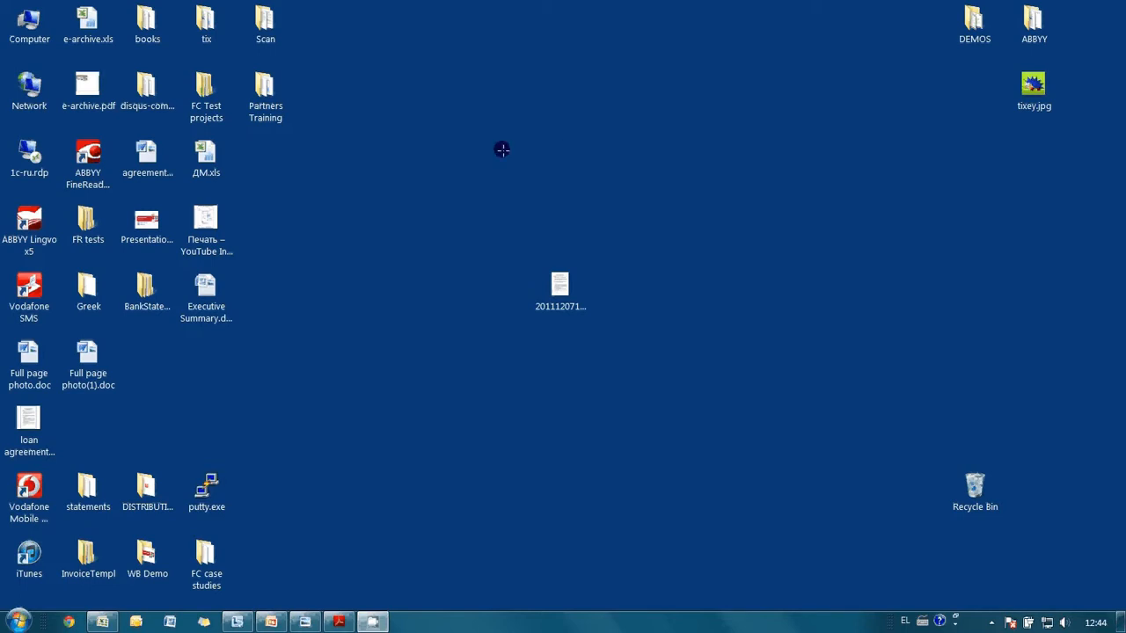
Convert loan agreement.pdf into a searchable PDF via ABBYY, producing 'loan agreement(1).pdf' in Adobe Reader
left_click(28, 428)
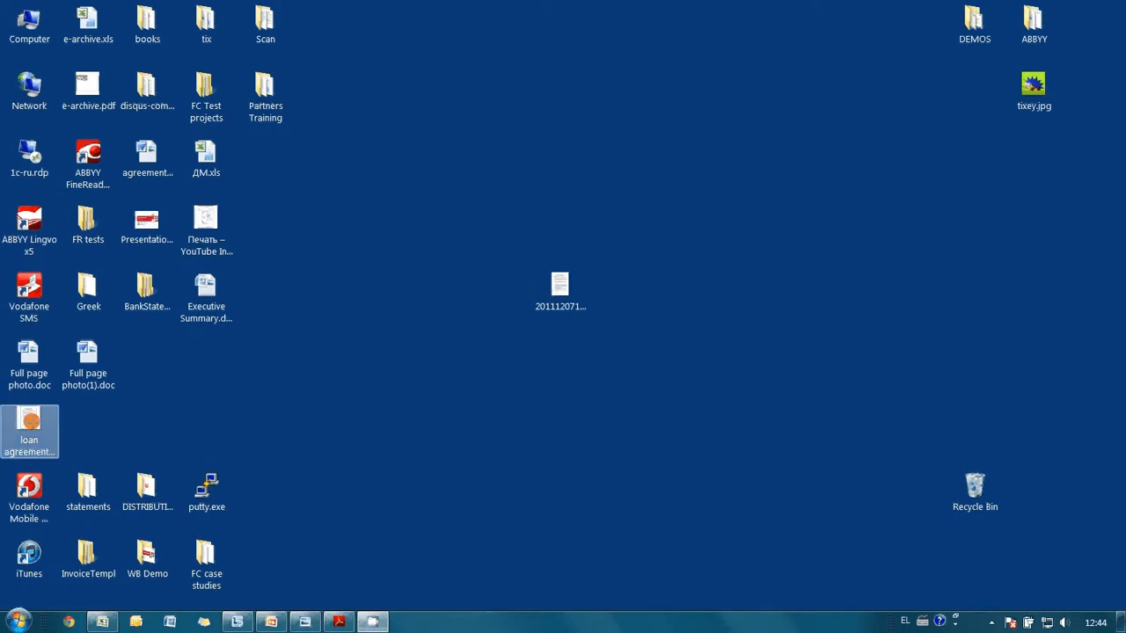
left_click_drag(28, 431, 444, 236)
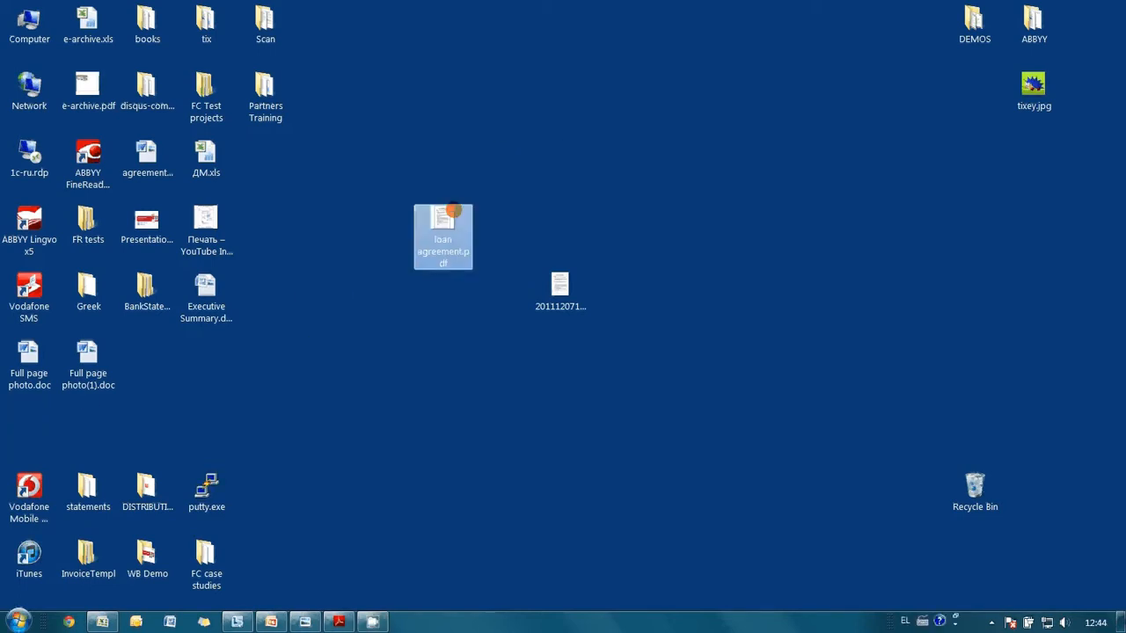
right_click(443, 235)
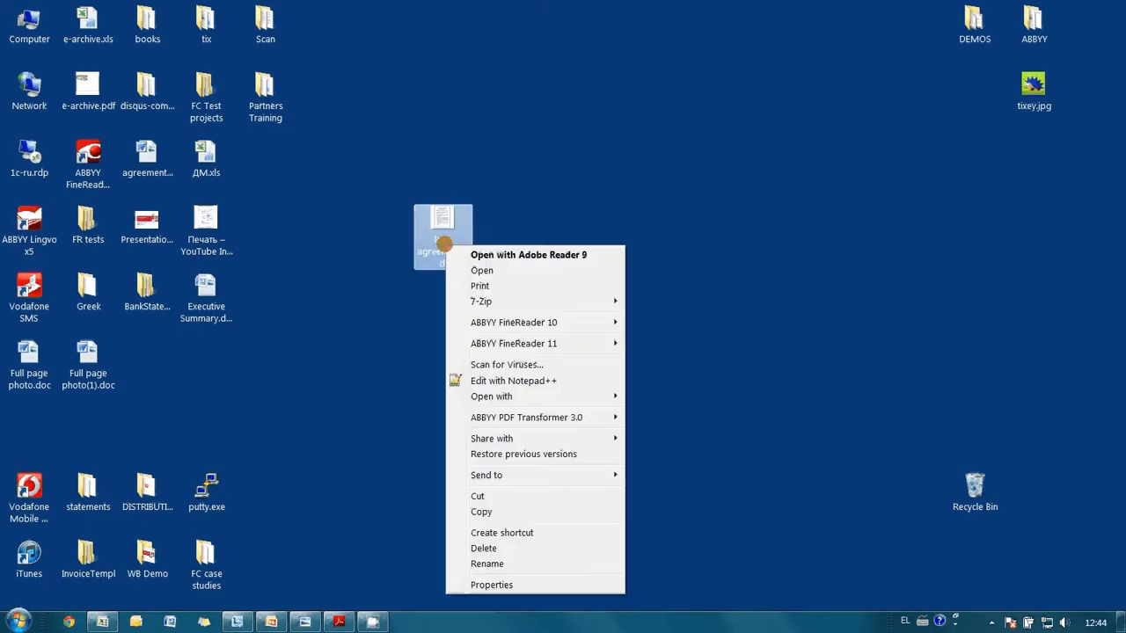
mouse_move(526, 417)
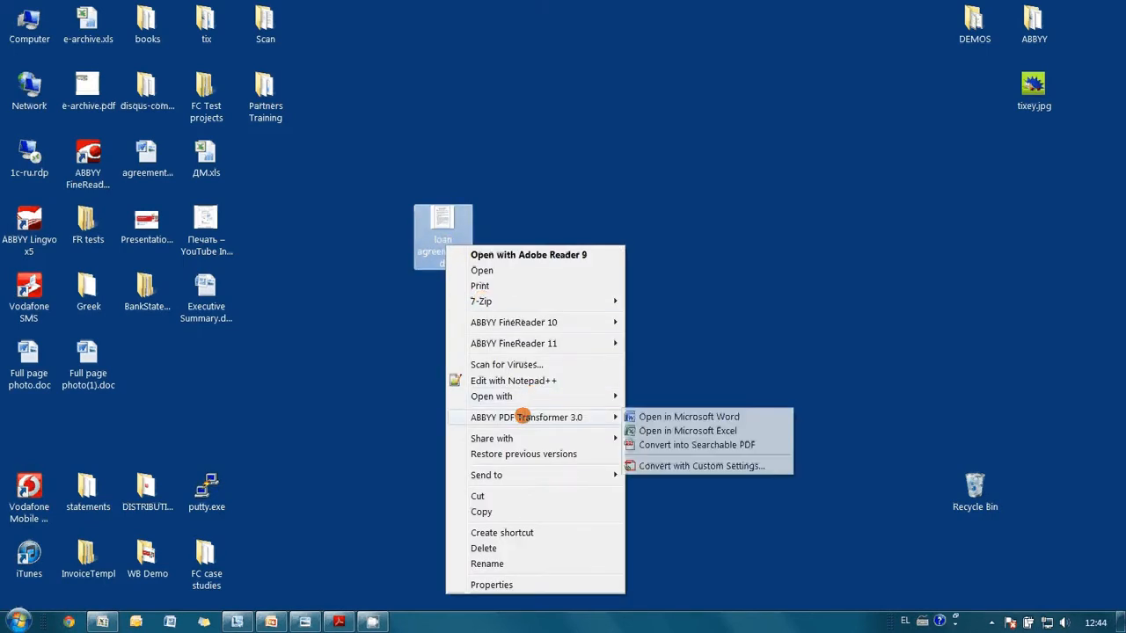
mouse_move(577, 417)
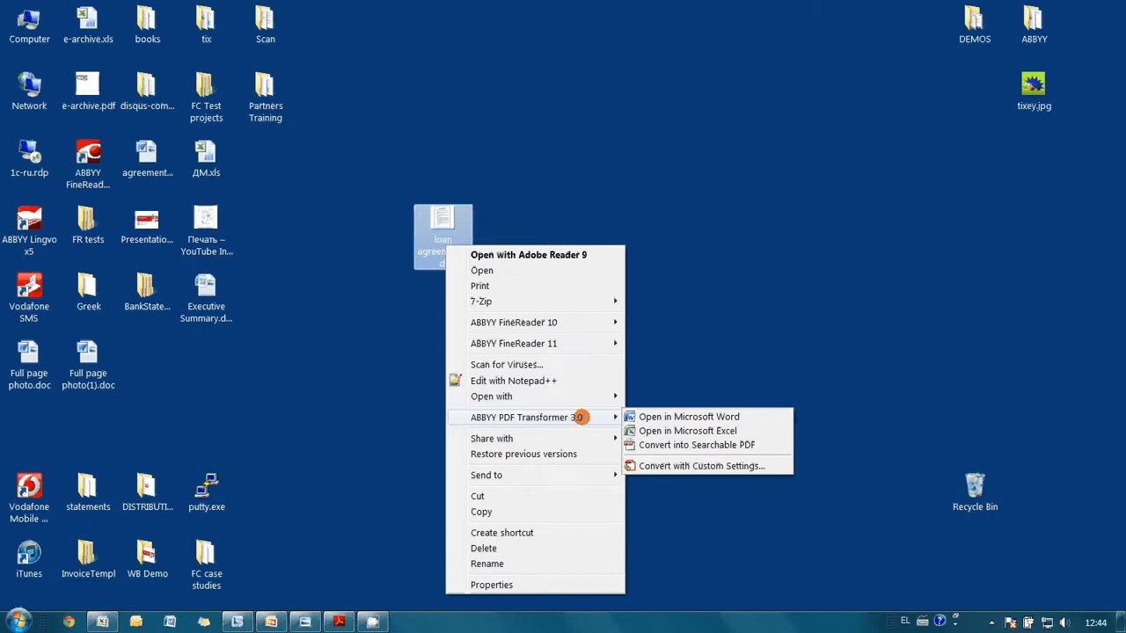
mouse_move(694, 445)
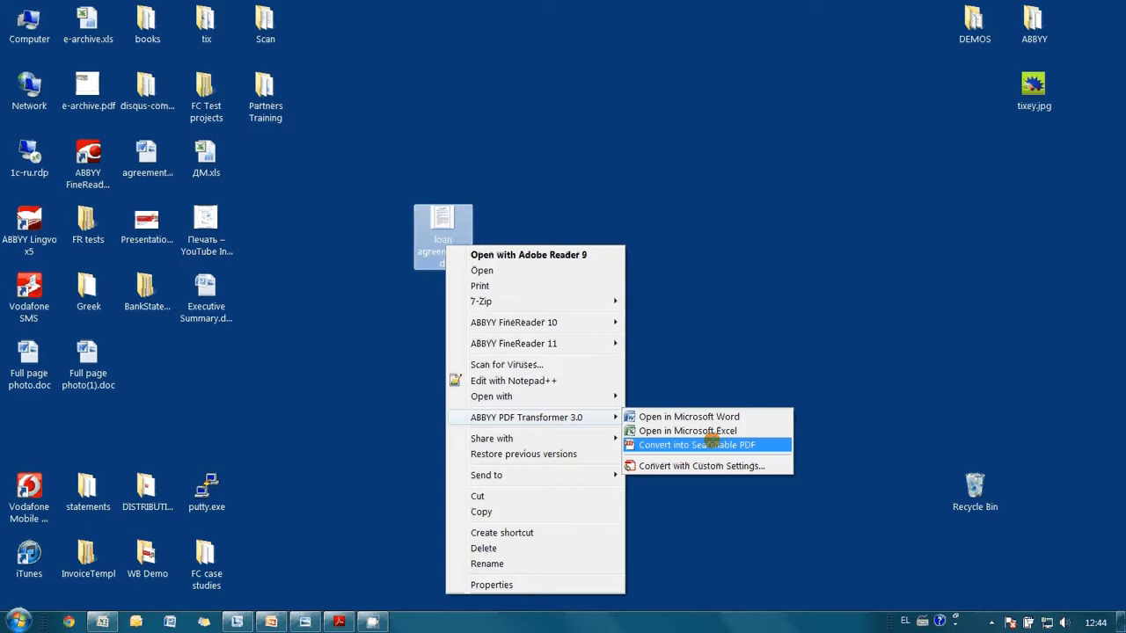
left_click(697, 444)
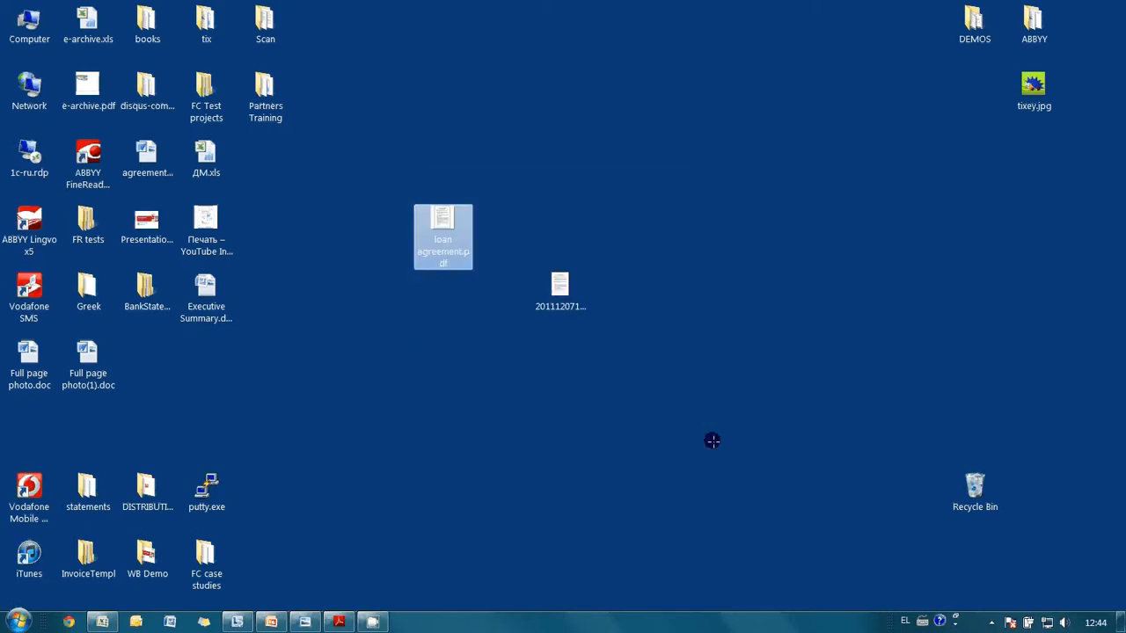
double_click(443, 236)
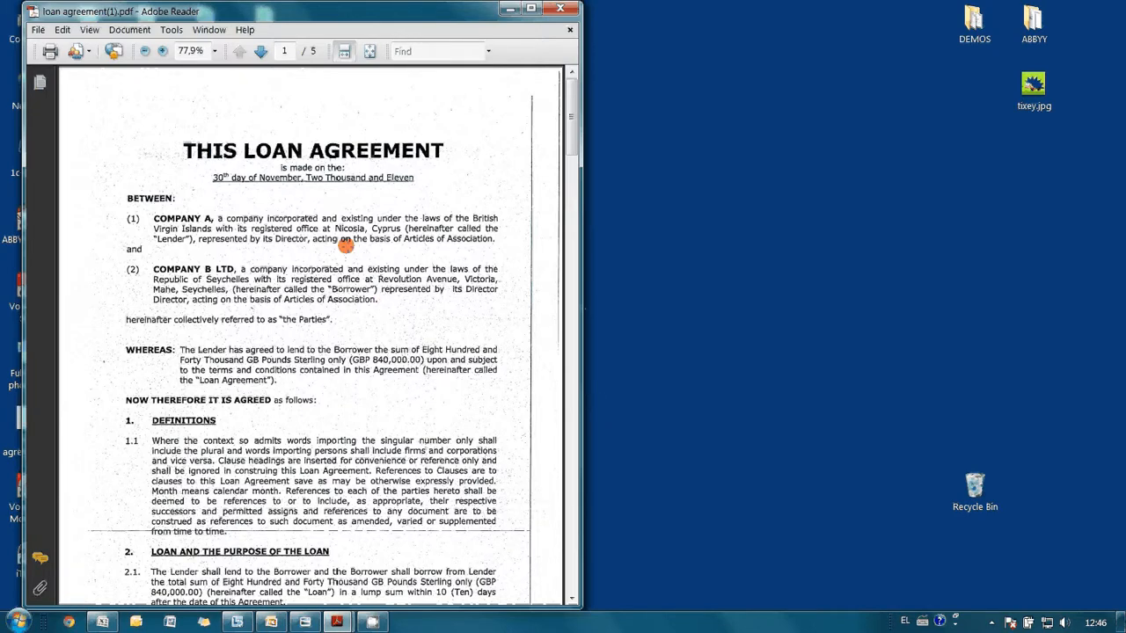
Search the converted PDF for 'interest' and locate Interest Rate on page 2
scroll("down", 3)
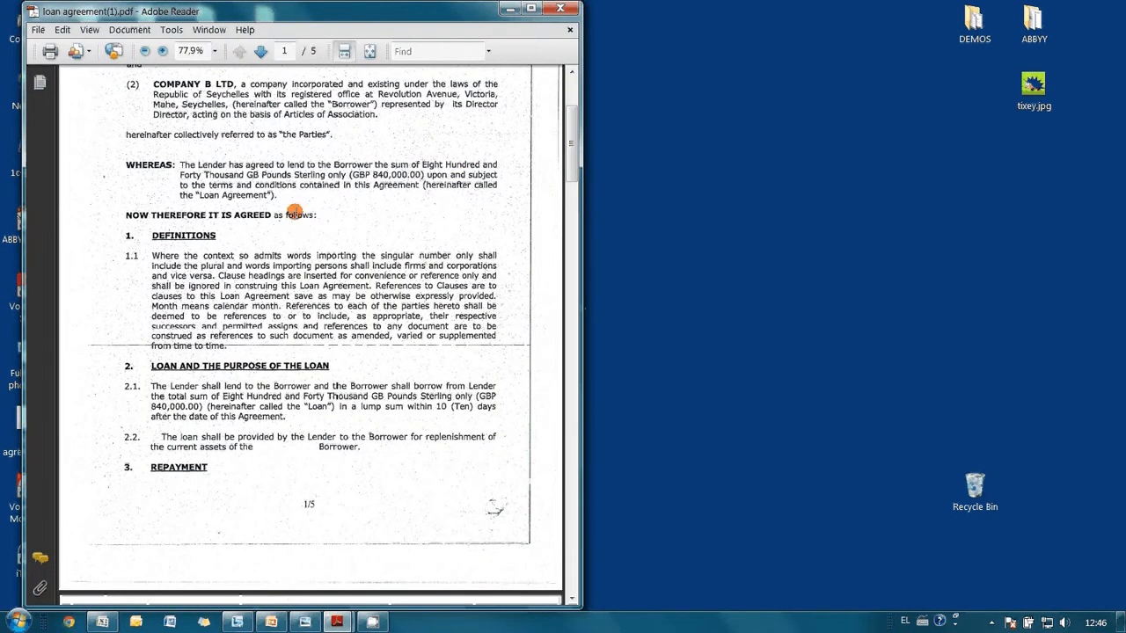
left_click(431, 52)
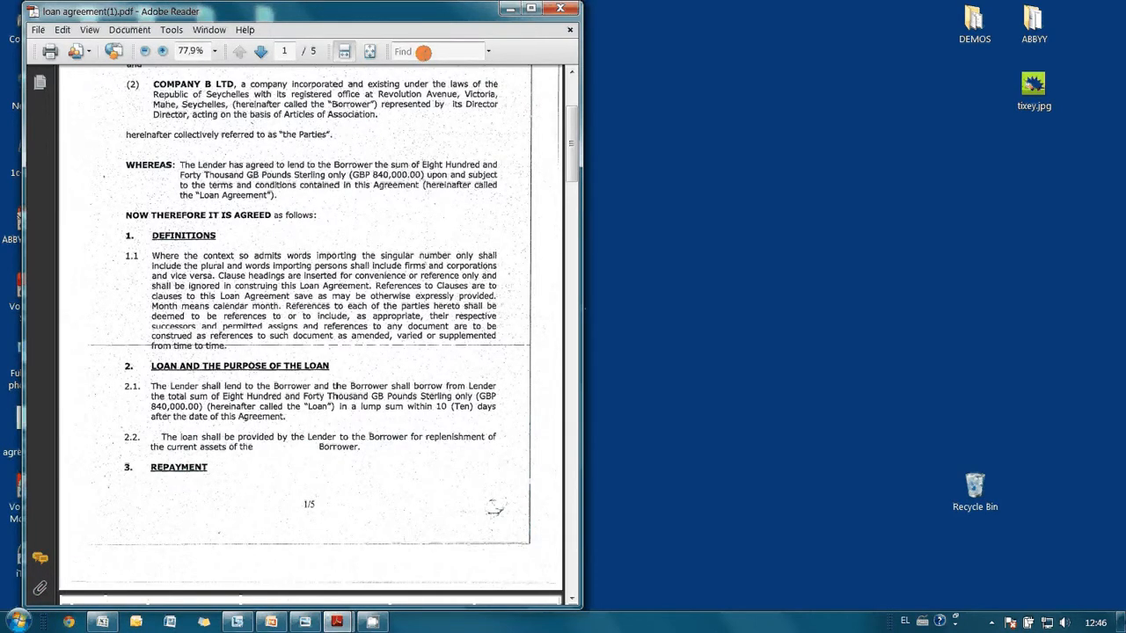
left_click(436, 51)
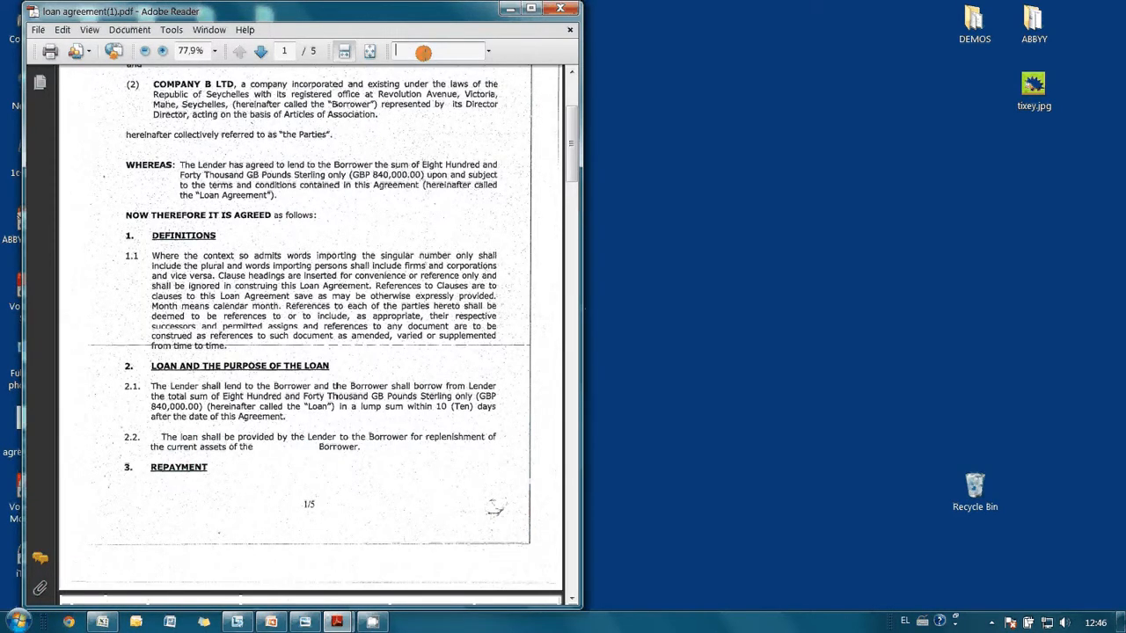
type("interest rate")
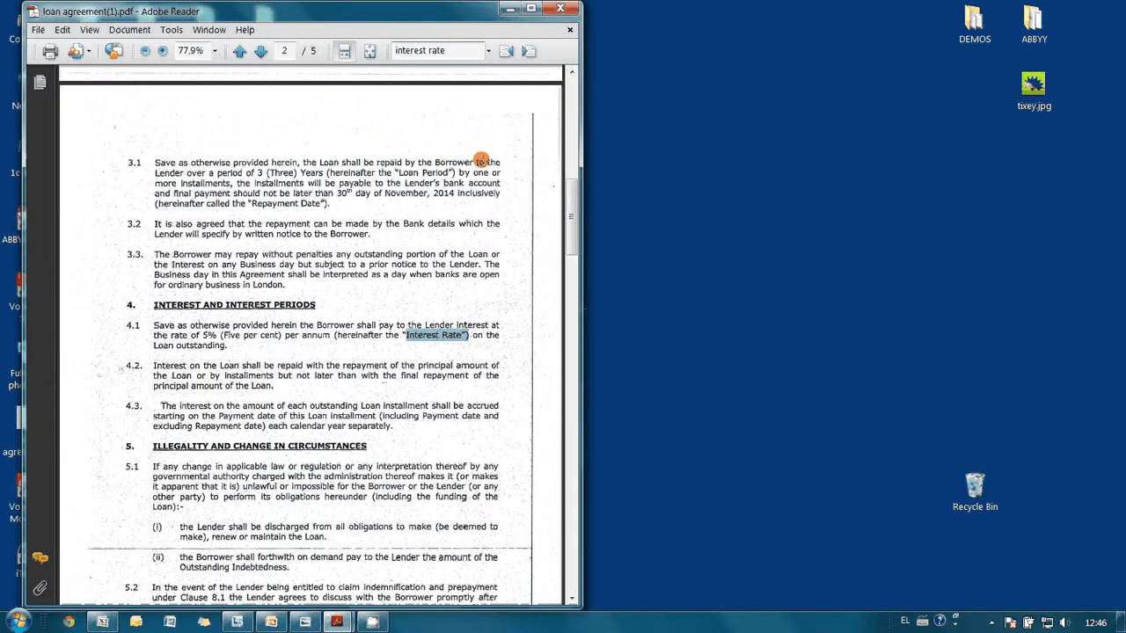
Select the text of clause 3.3 into section 4 to confirm it is selectable
left_click_drag(155, 253, 360, 275)
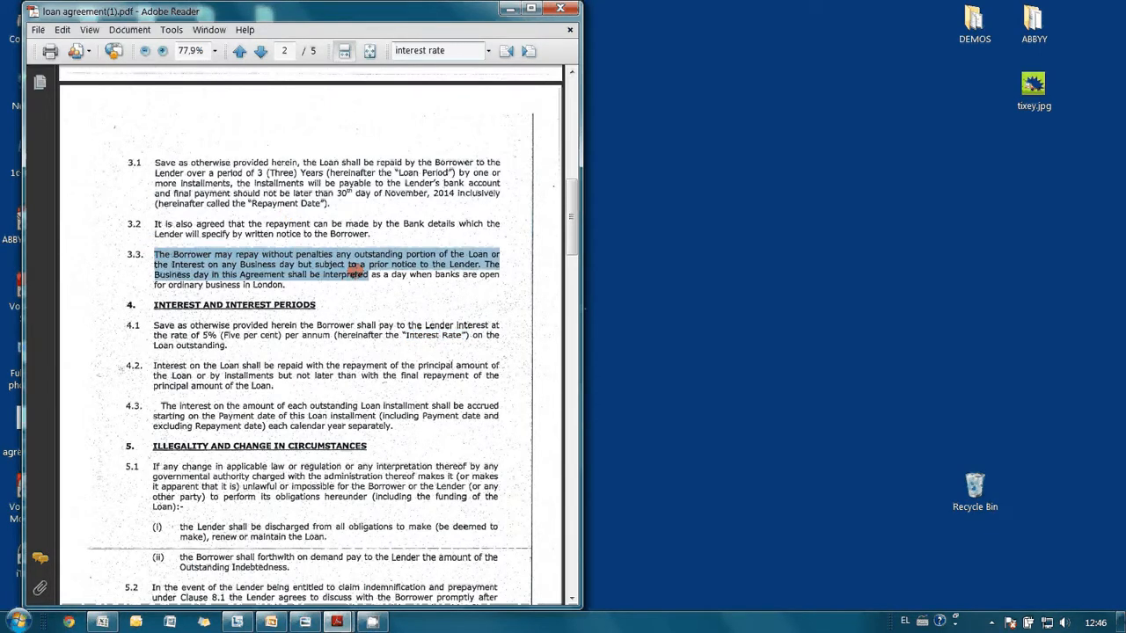
left_click_drag(357, 273, 356, 301)
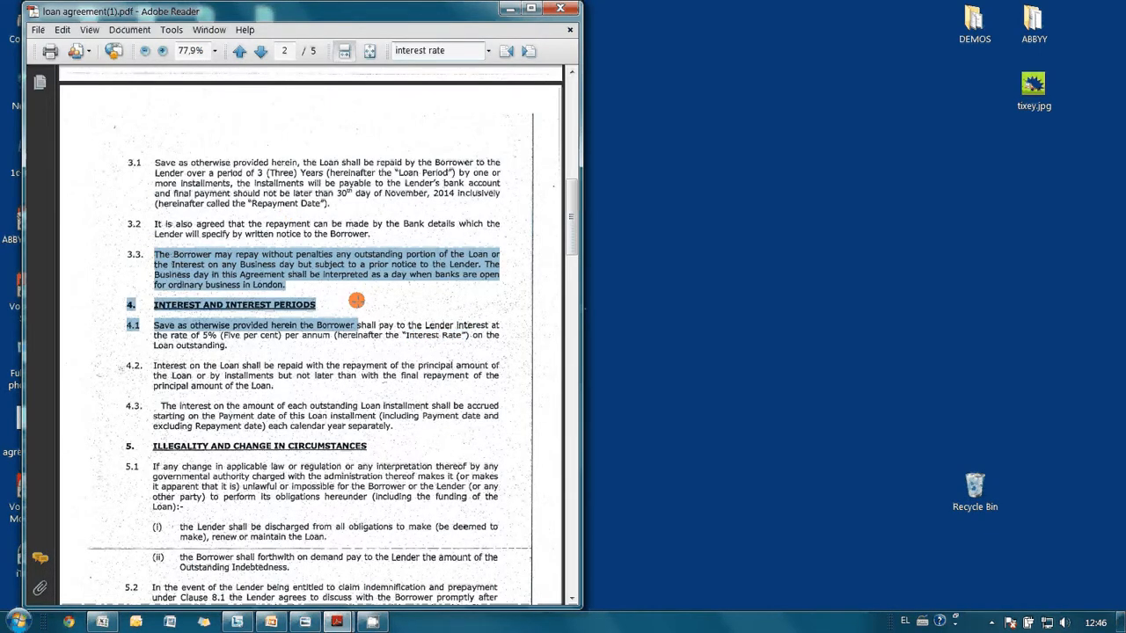
right_click(255, 260)
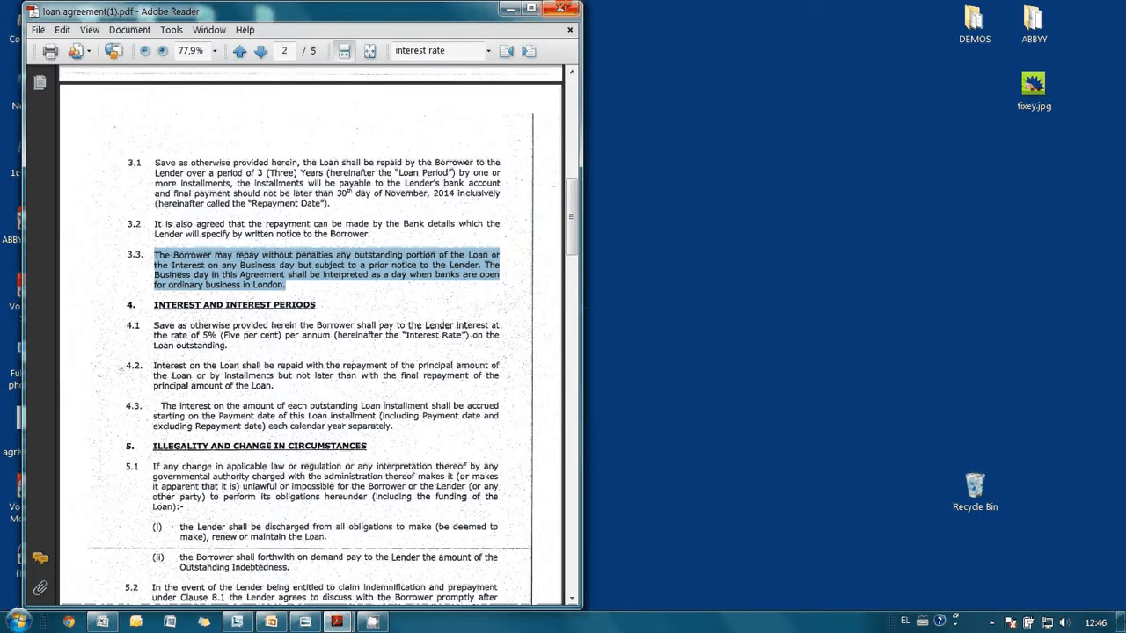
mouse_move(563, 10)
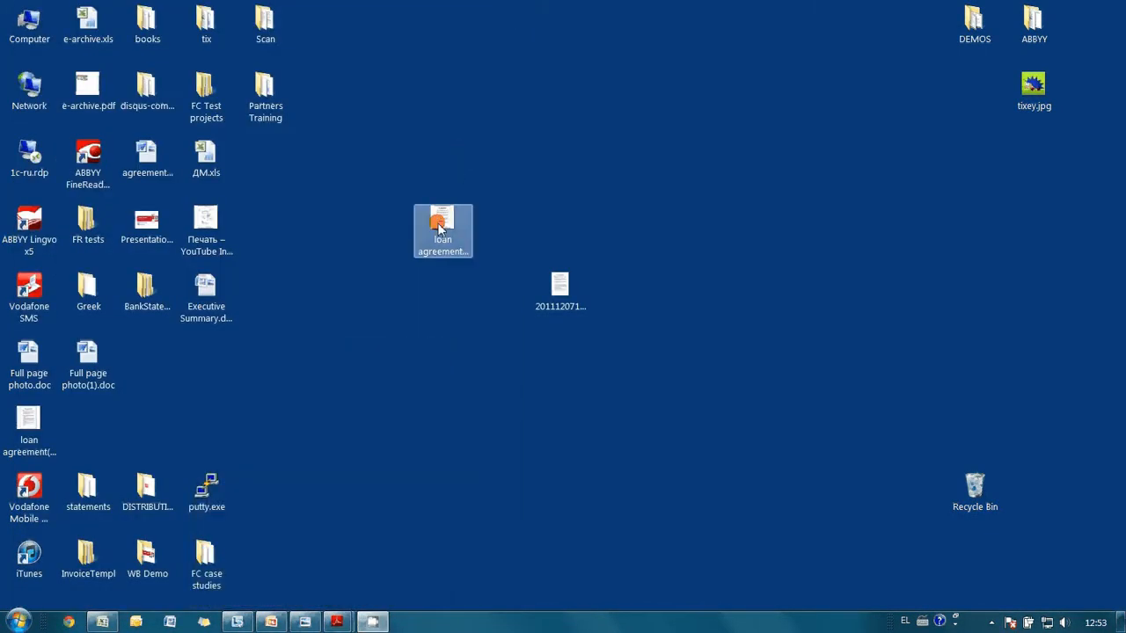
Open loan agreement.pdf in Microsoft Word as an editable five-page document via ABBYY
right_click(443, 230)
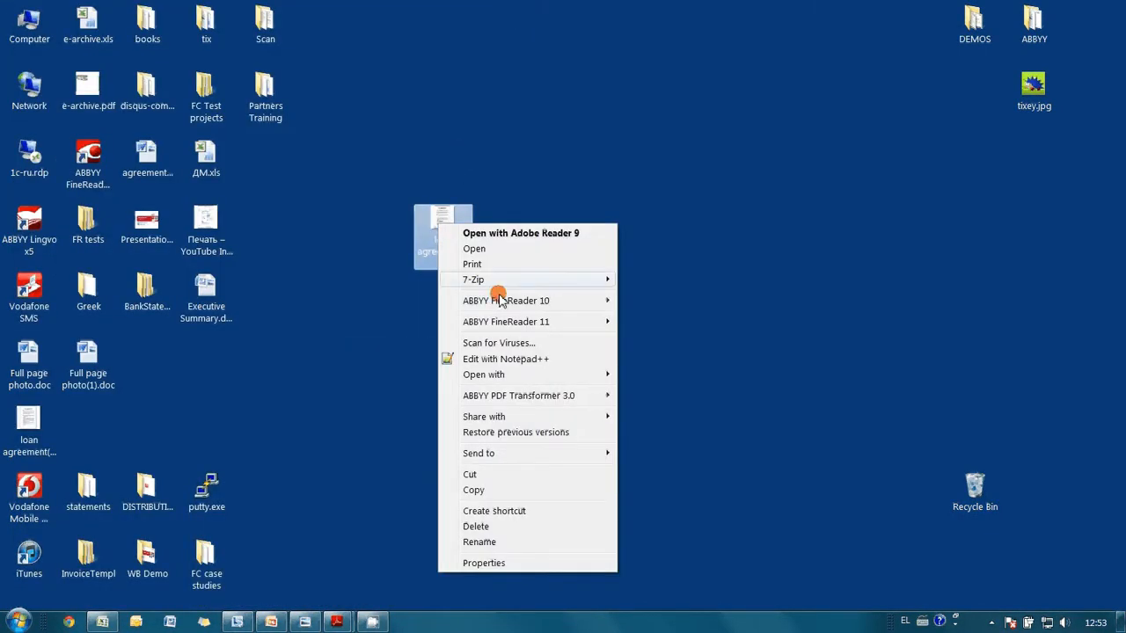
mouse_move(517, 394)
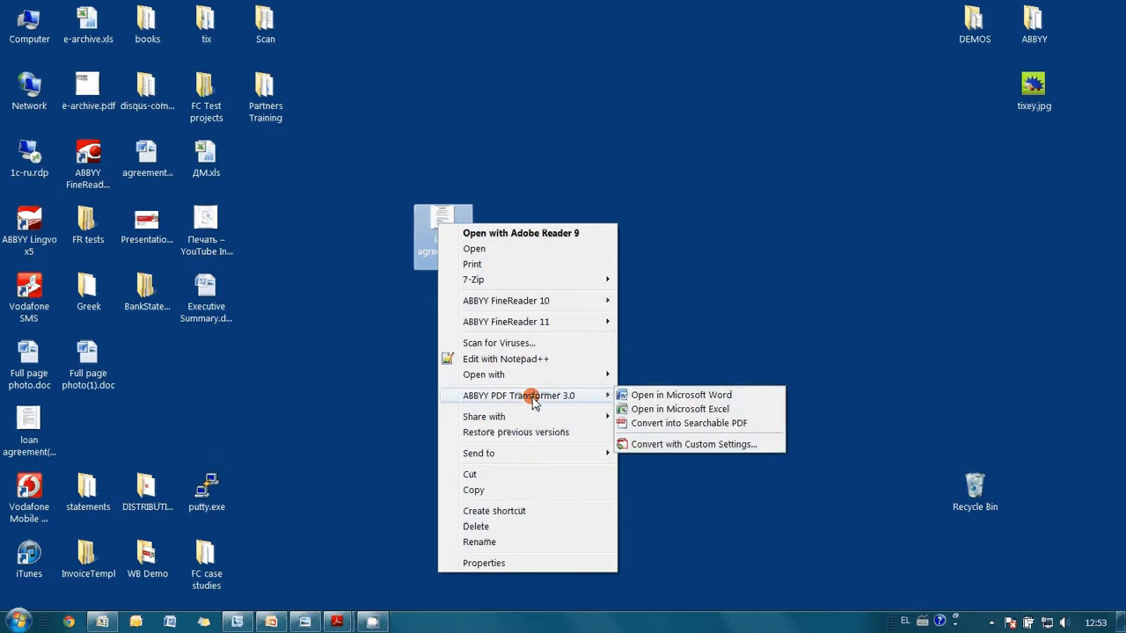
mouse_move(672, 408)
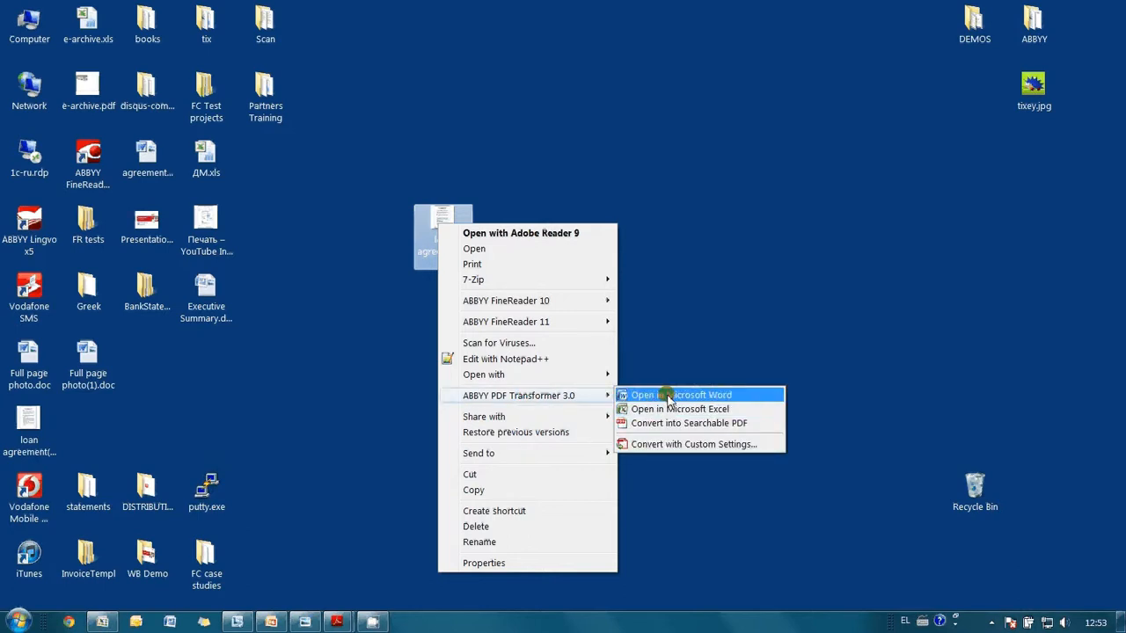
left_click(673, 394)
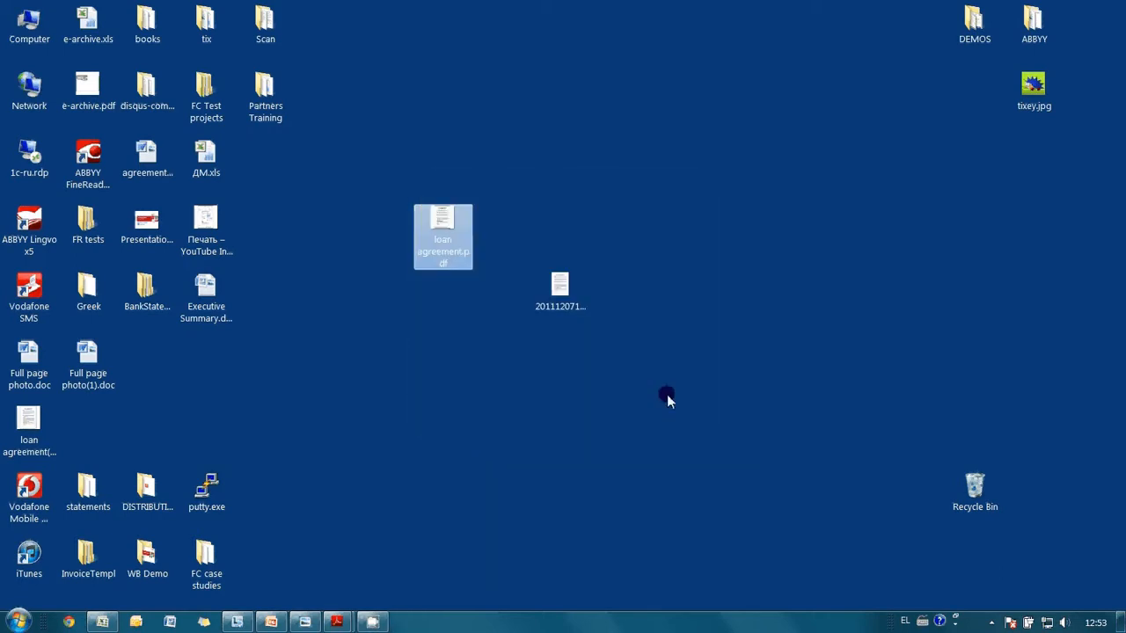
double_click(443, 236)
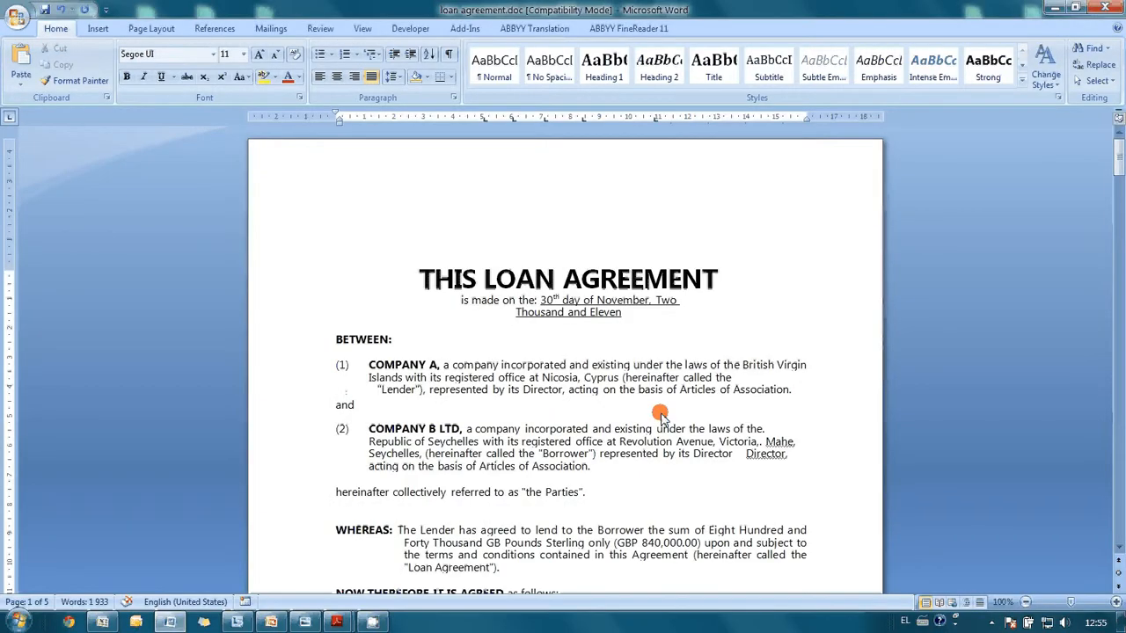
mouse_move(1029, 186)
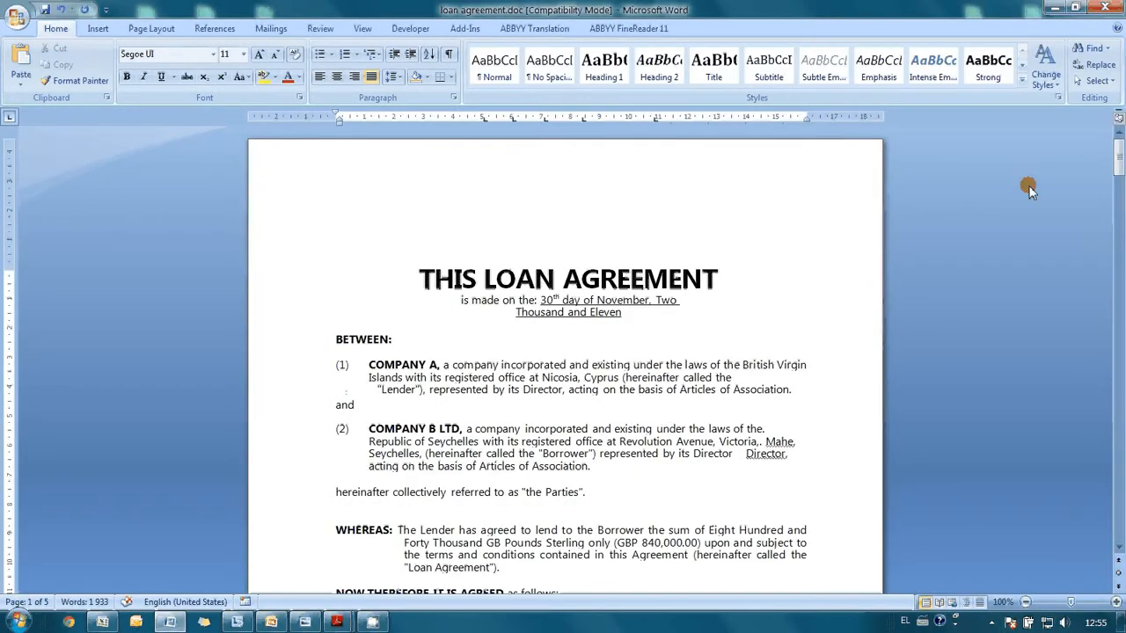
scroll("down", 3)
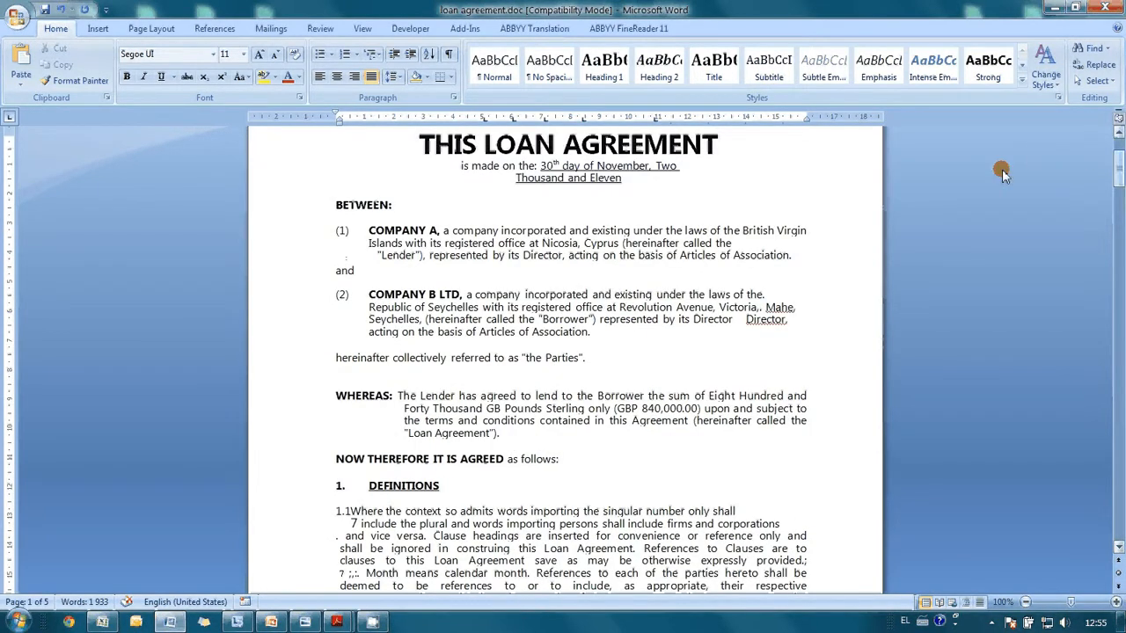